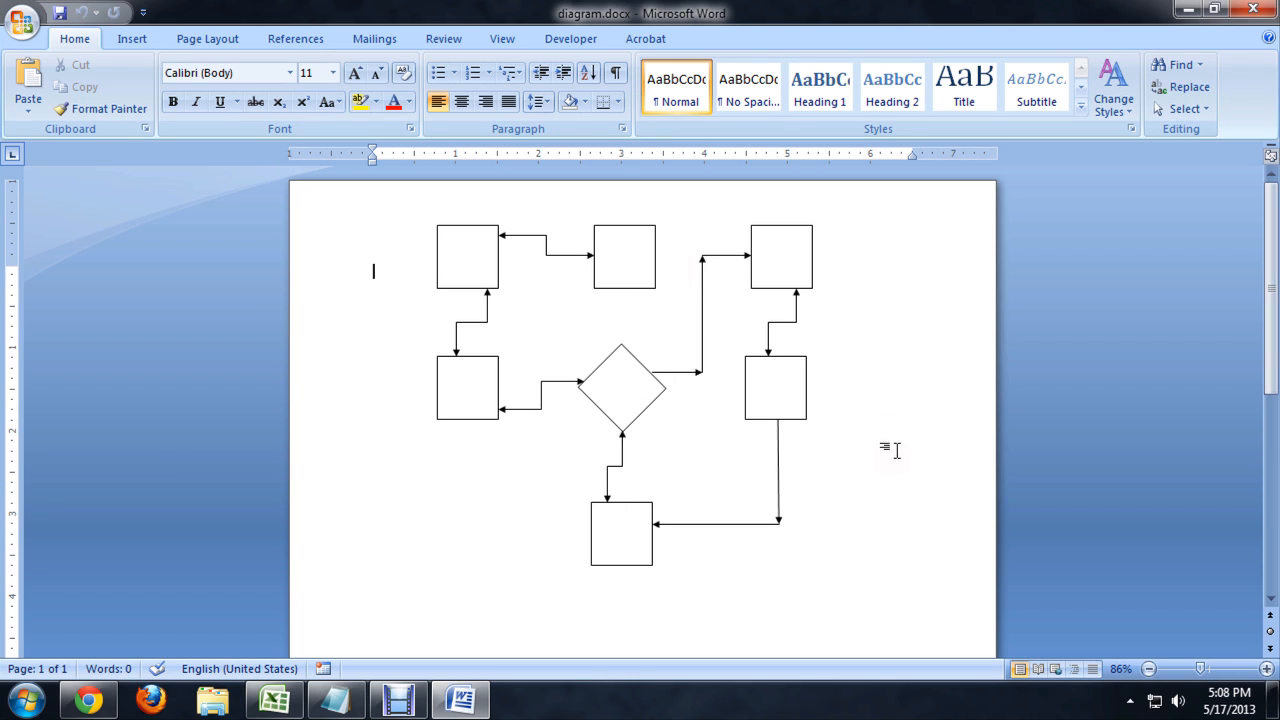
mouse_move(479, 208)
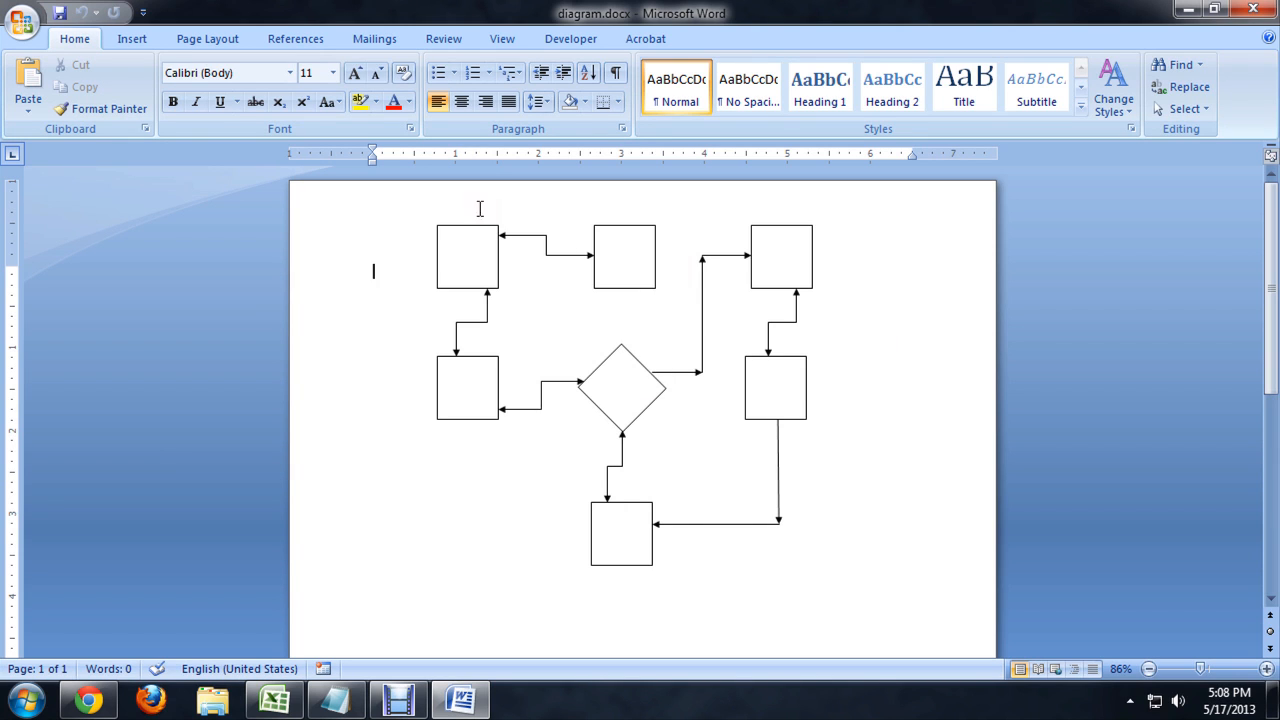
mouse_move(845, 481)
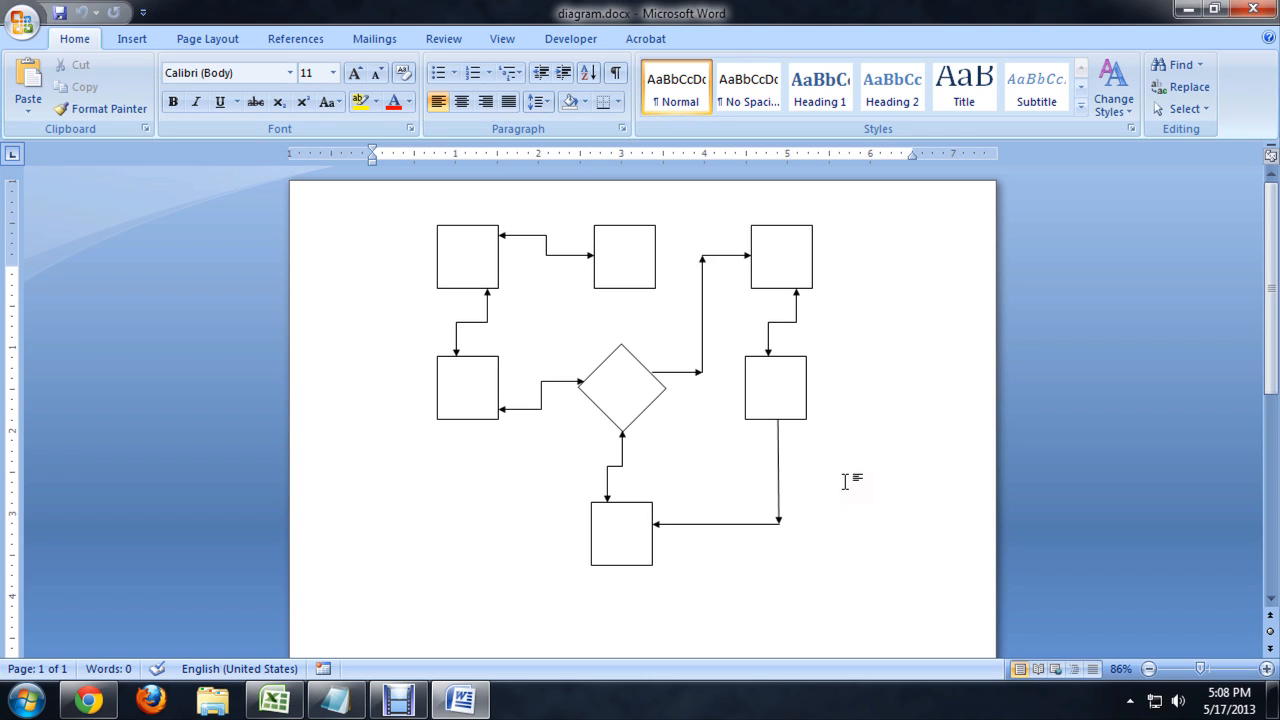
mouse_move(832, 458)
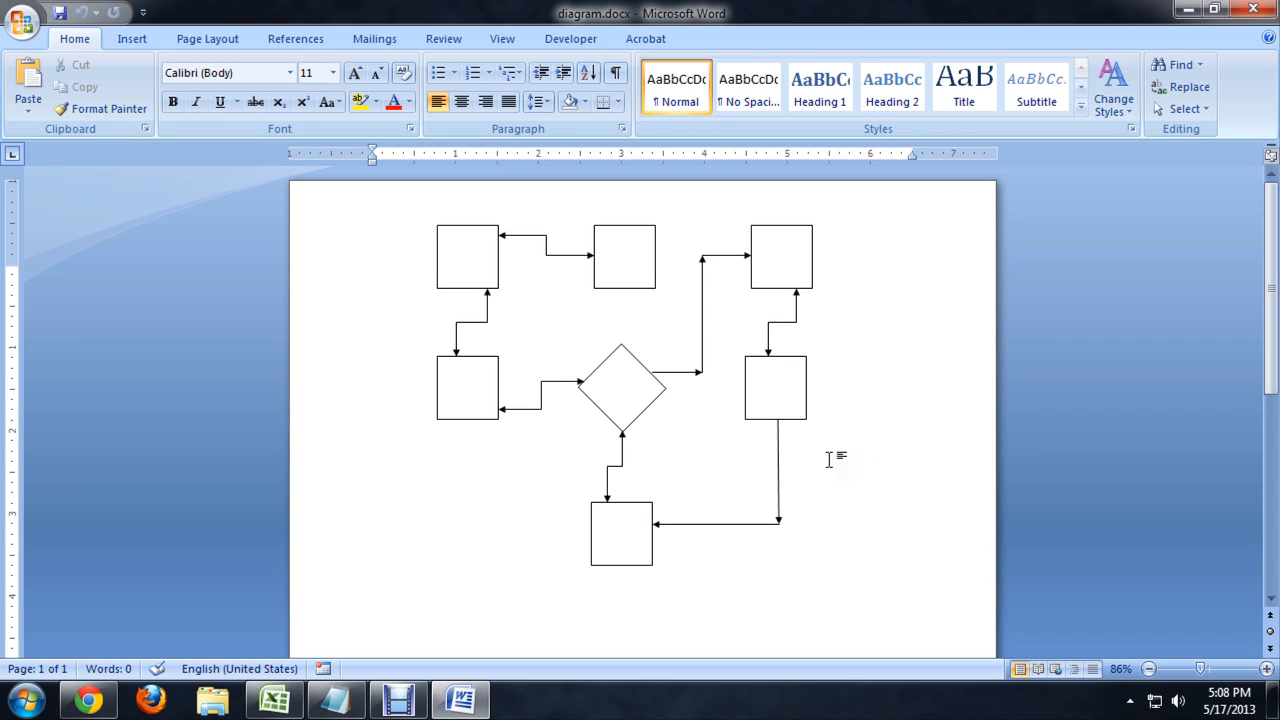
mouse_move(652, 282)
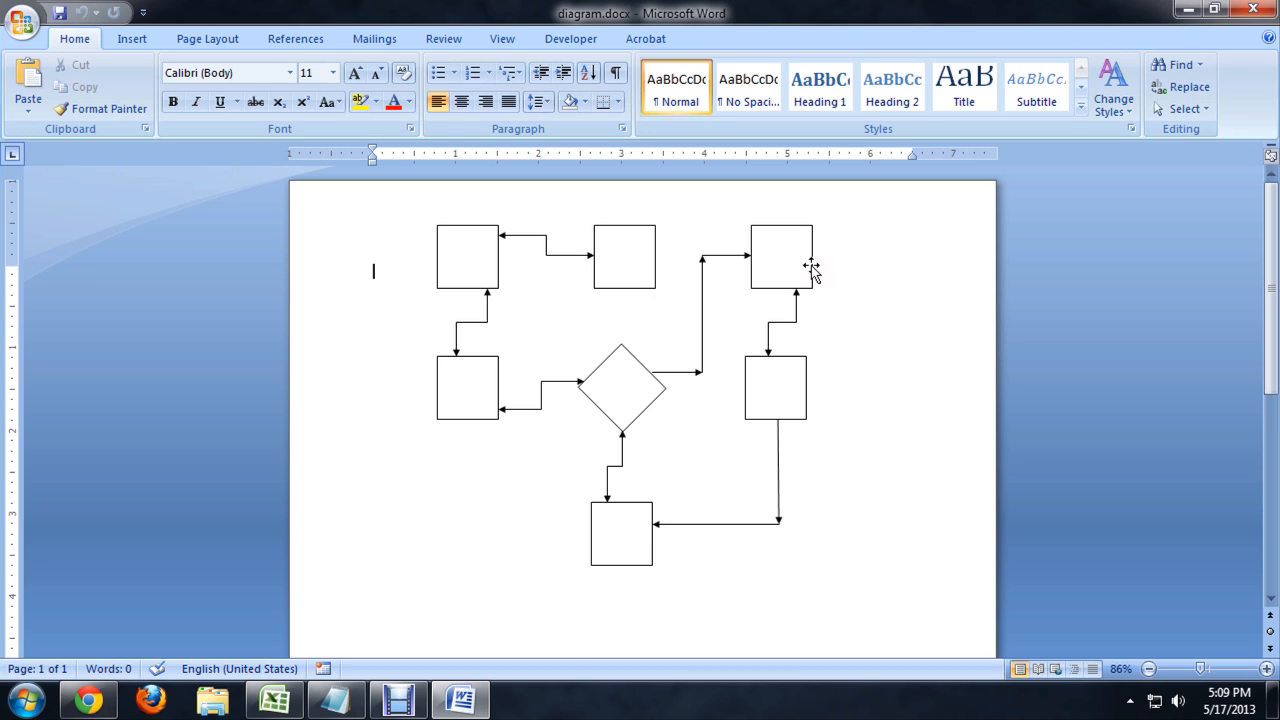
click(781, 256)
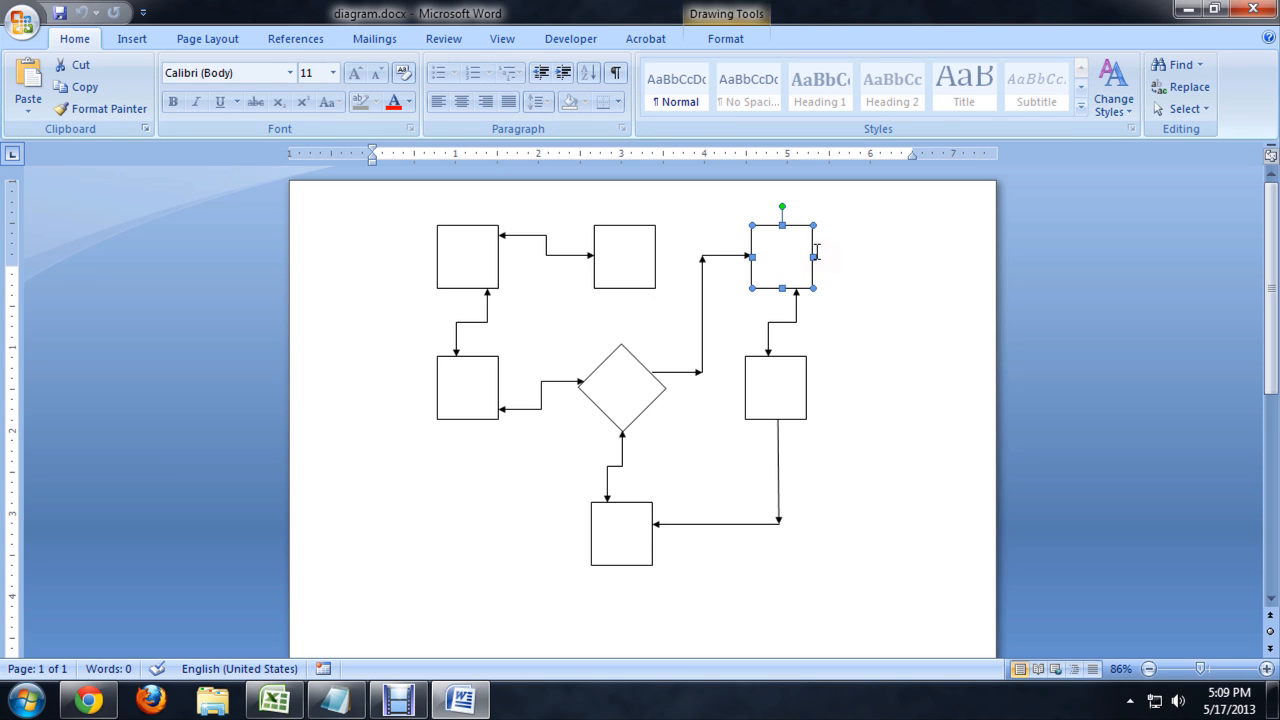
mouse_move(748, 218)
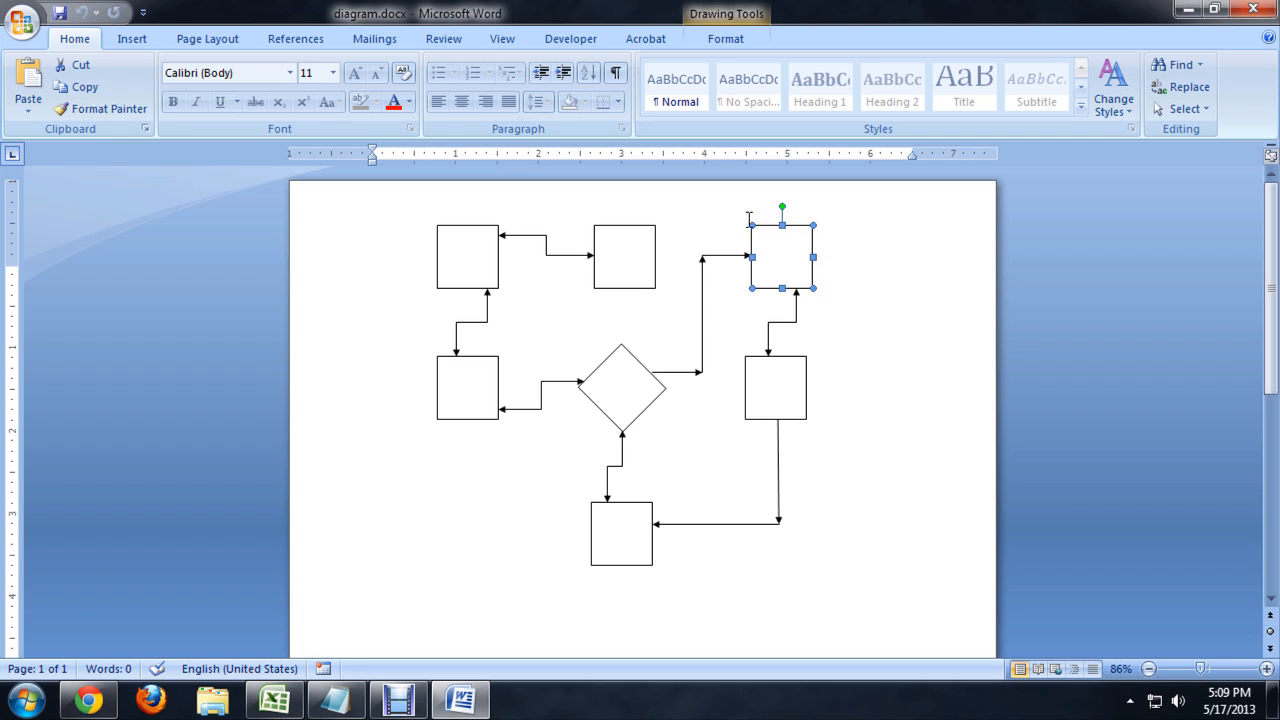
mouse_move(818, 228)
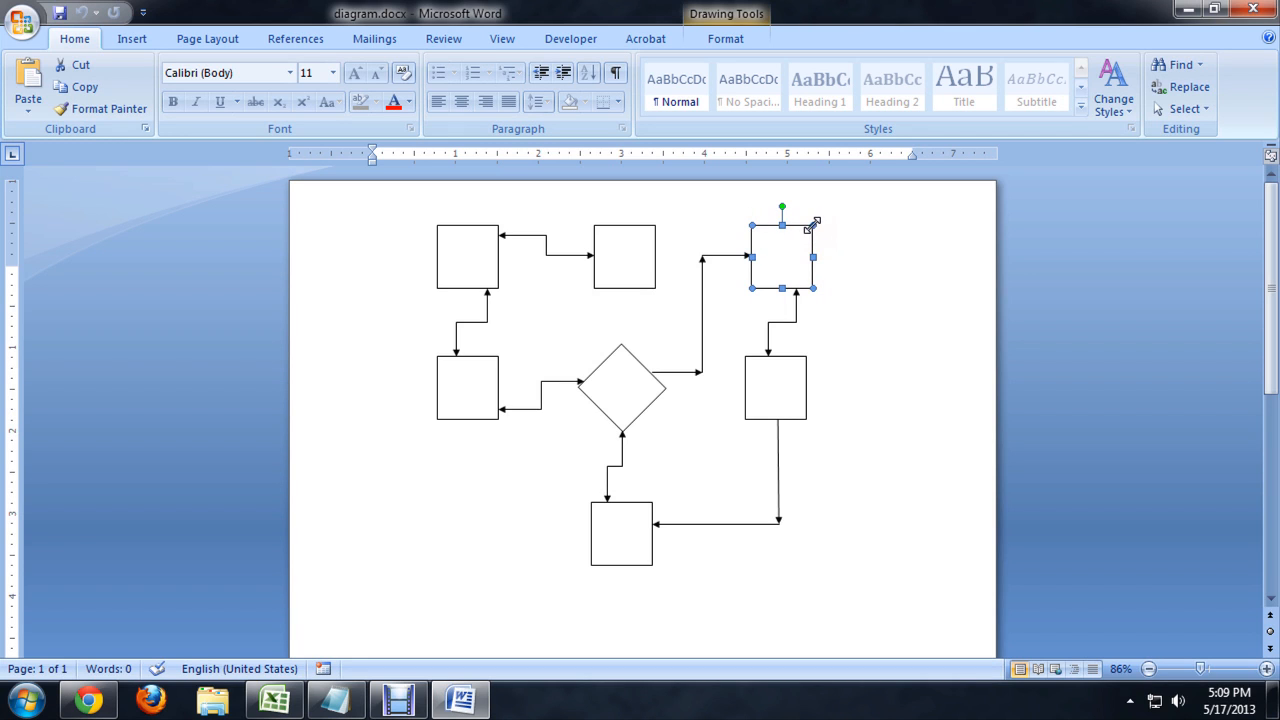
mouse_move(854, 191)
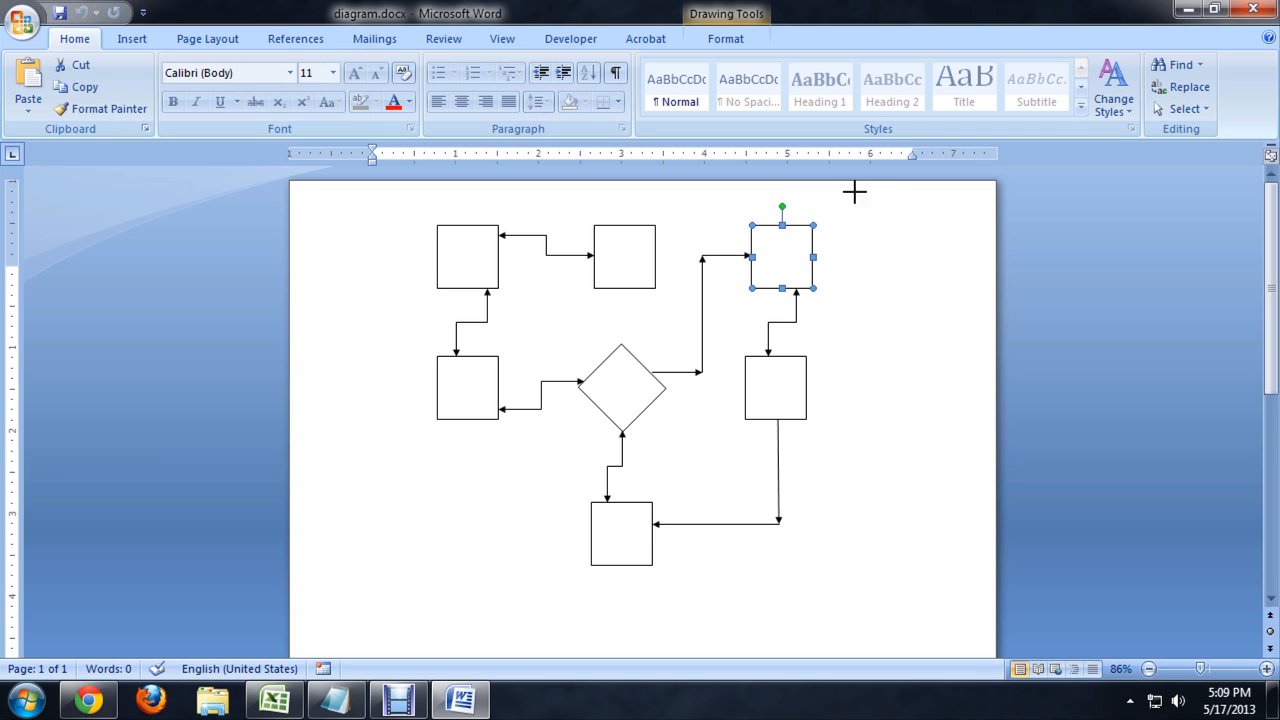
mouse_move(898, 203)
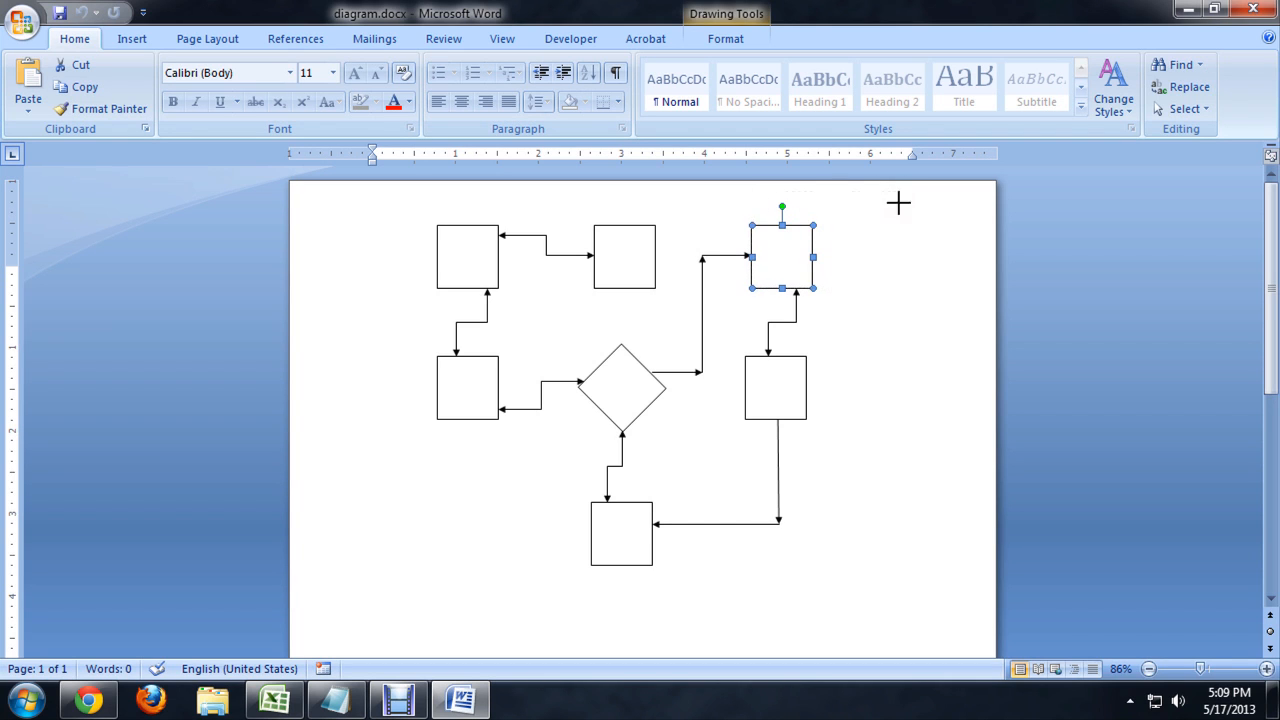
drag(898, 203, 868, 200)
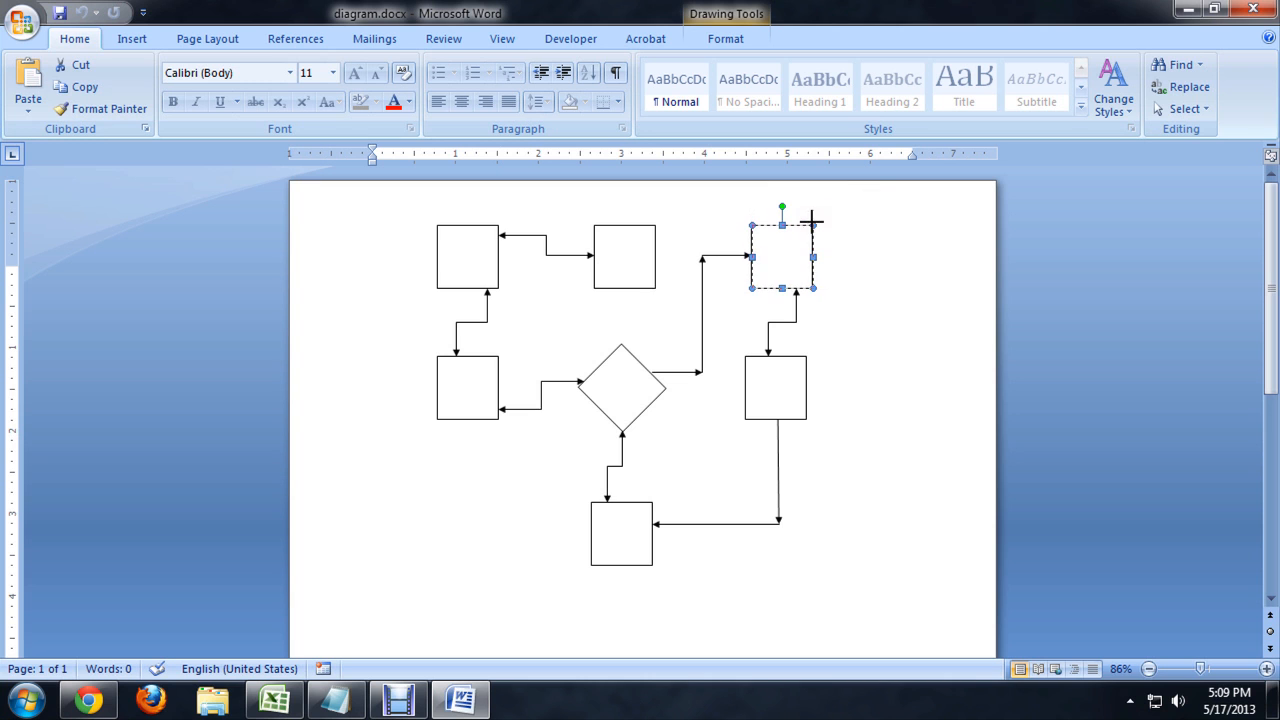
mouse_move(845, 222)
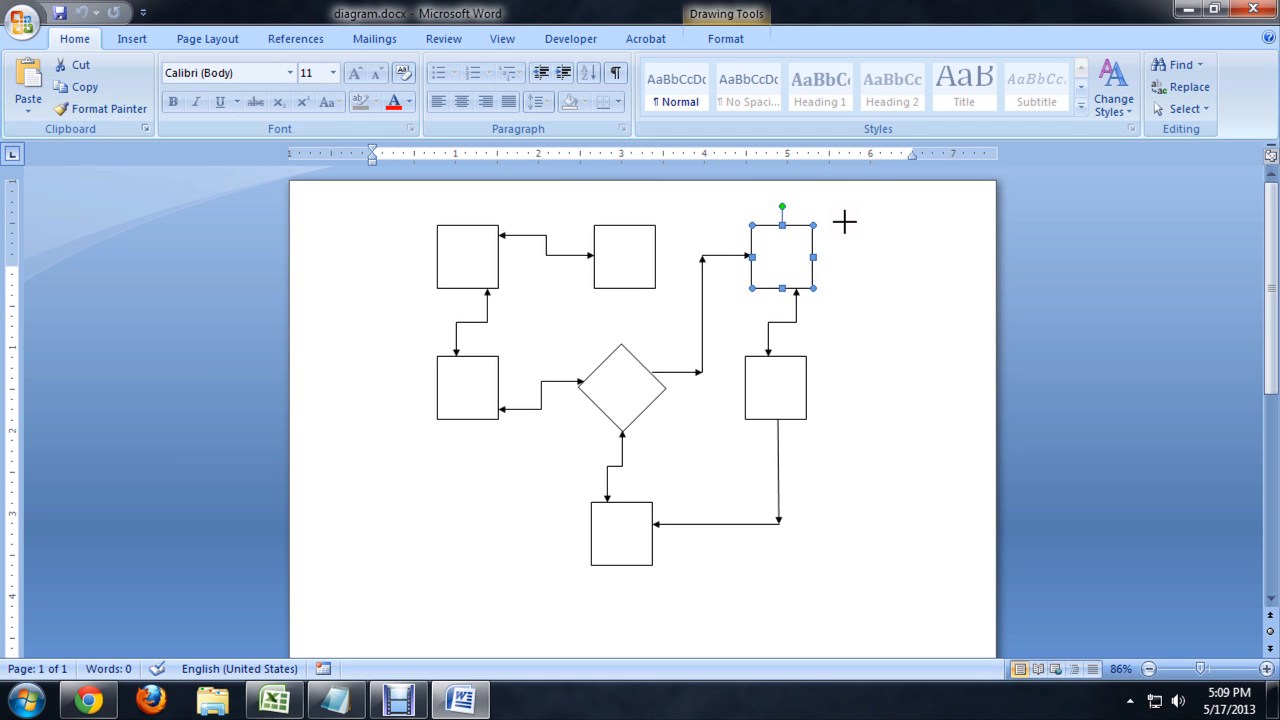